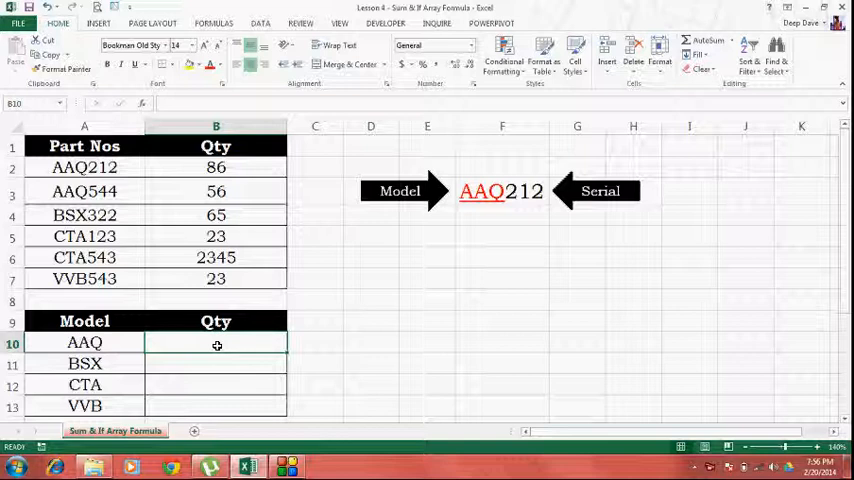
mouse_move(339, 273)
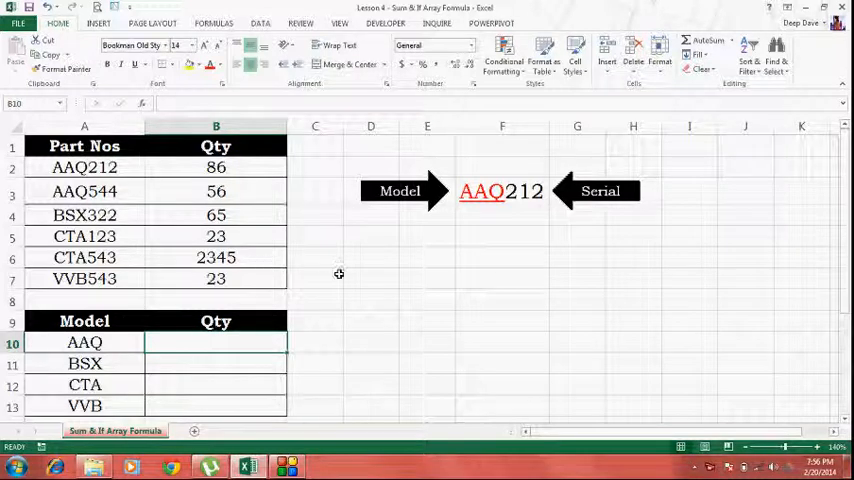
- Point out example part number AAQ212, model AAQ in A10, and its empty Qty cell B10
left_click(501, 191)
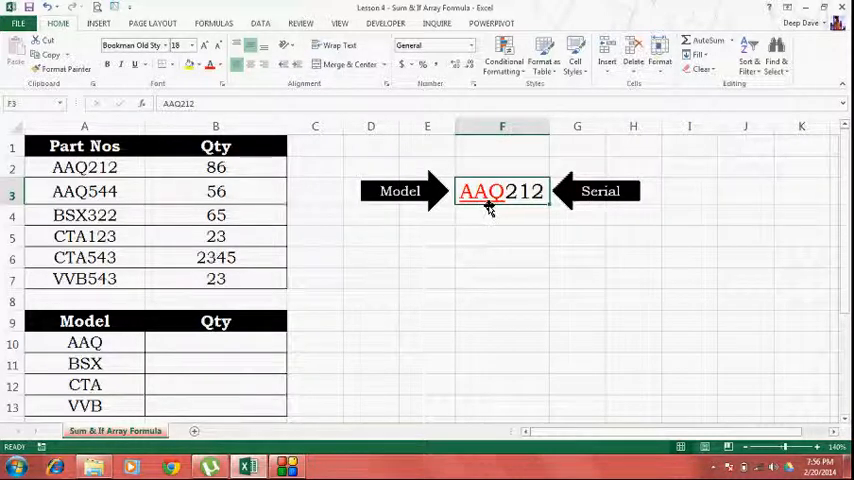
mouse_move(513, 185)
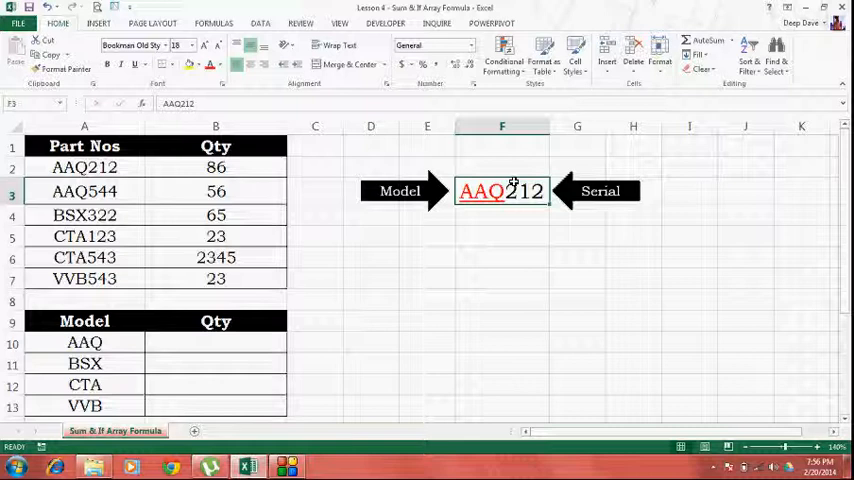
left_click(216, 342)
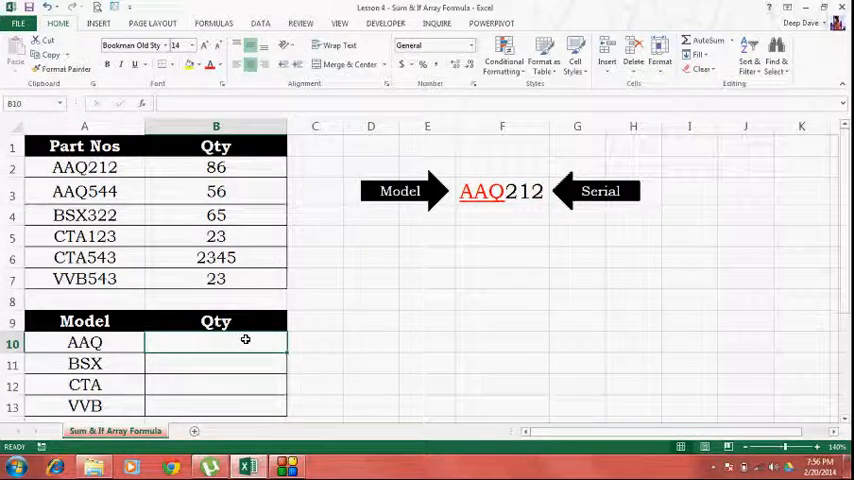
left_click(84, 342)
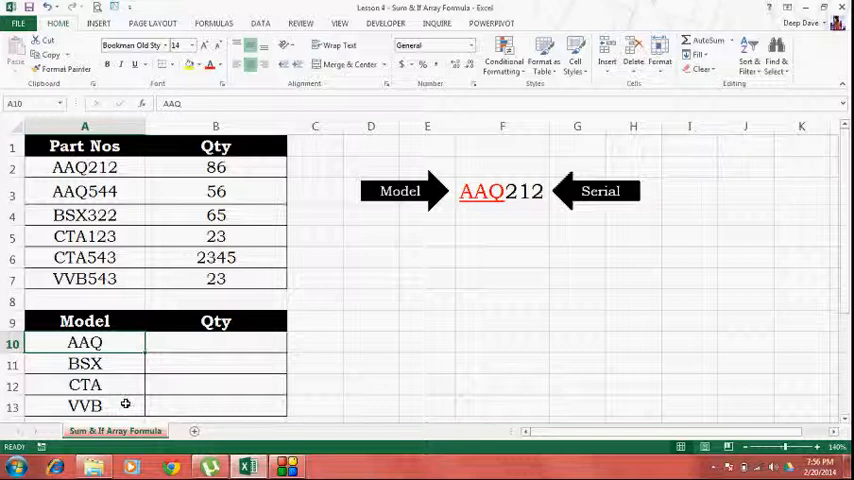
left_click(216, 342)
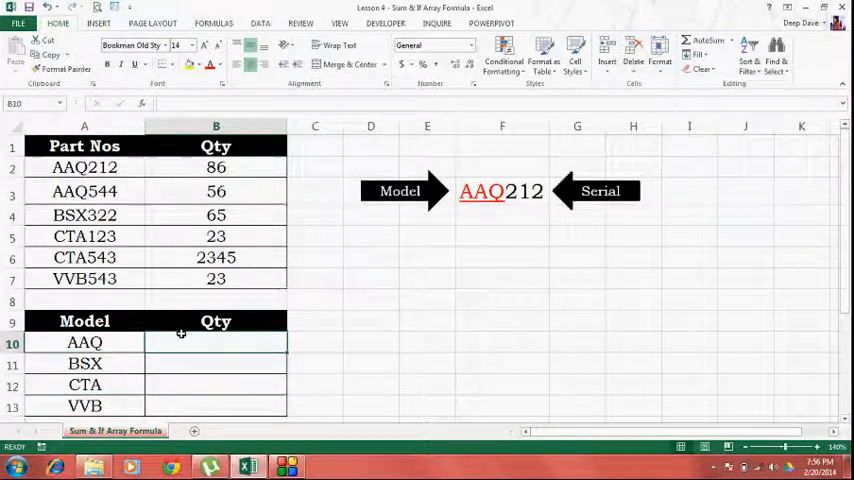
mouse_move(128, 293)
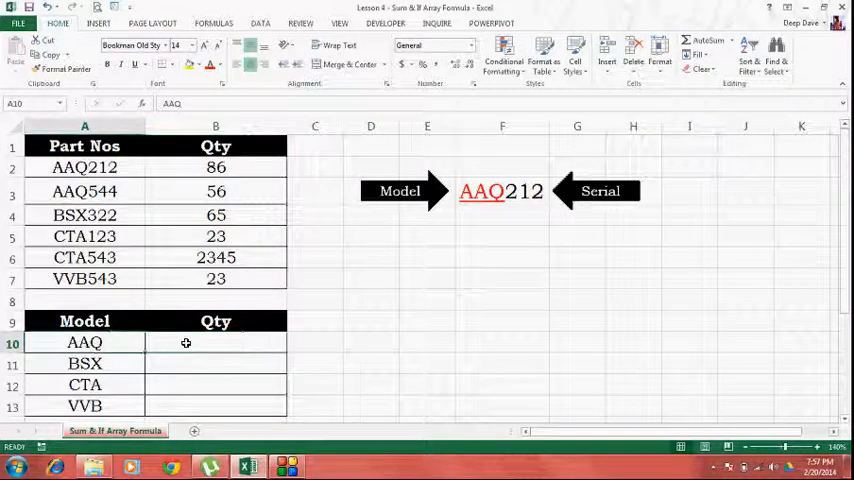
- Begin the formula =SUM(IF(LEFT( in cell B10
left_click(216, 343)
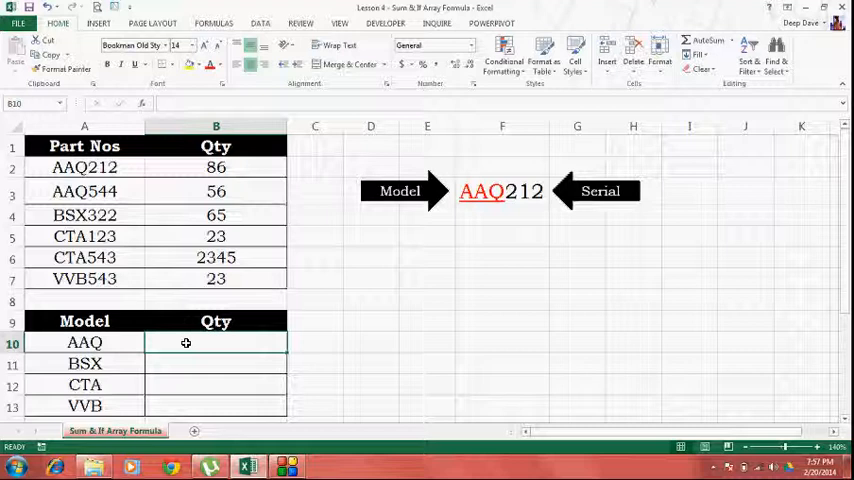
type("=")
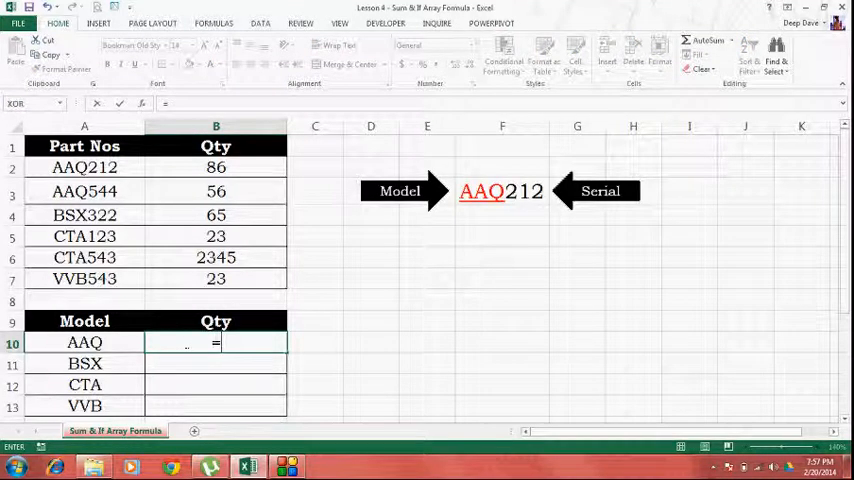
type("sum")
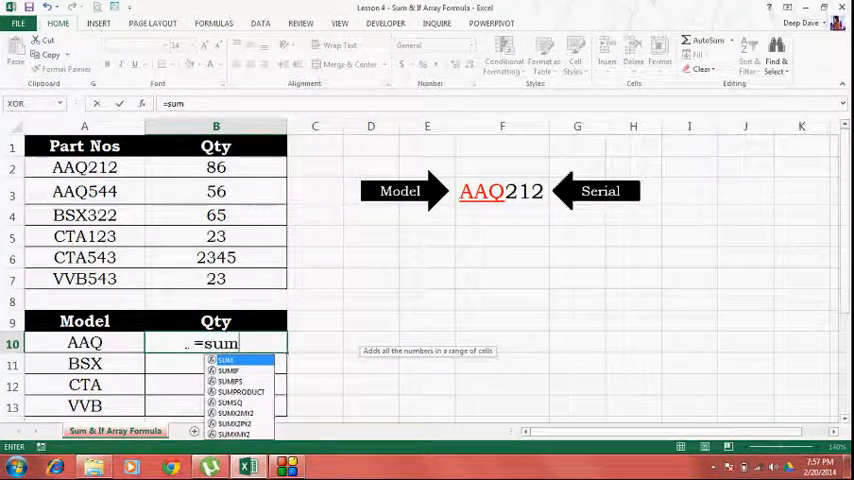
type("(if")
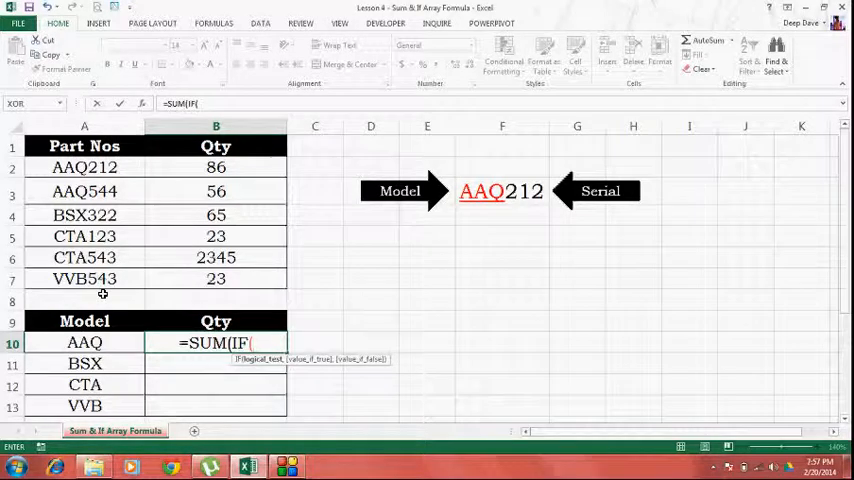
type("LEFT(")
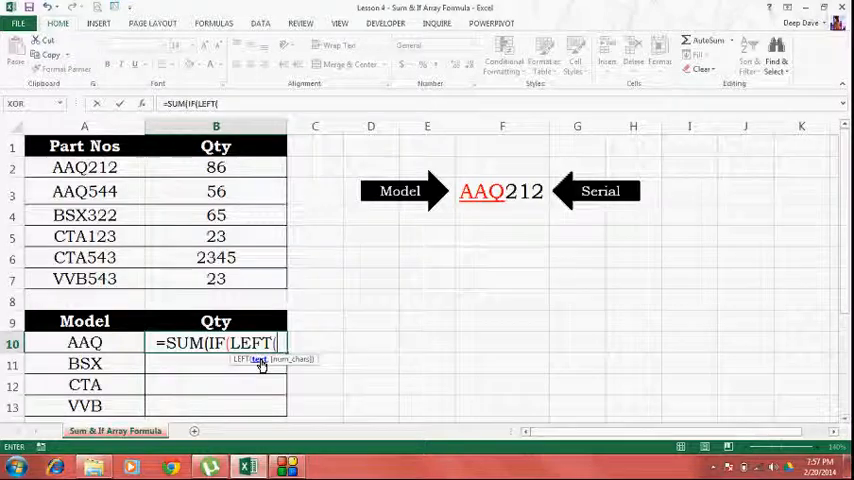
- Add LEFT's absolute range $A$2:$A$7 with 3 characters to the B10 formula
left_click(84, 167)
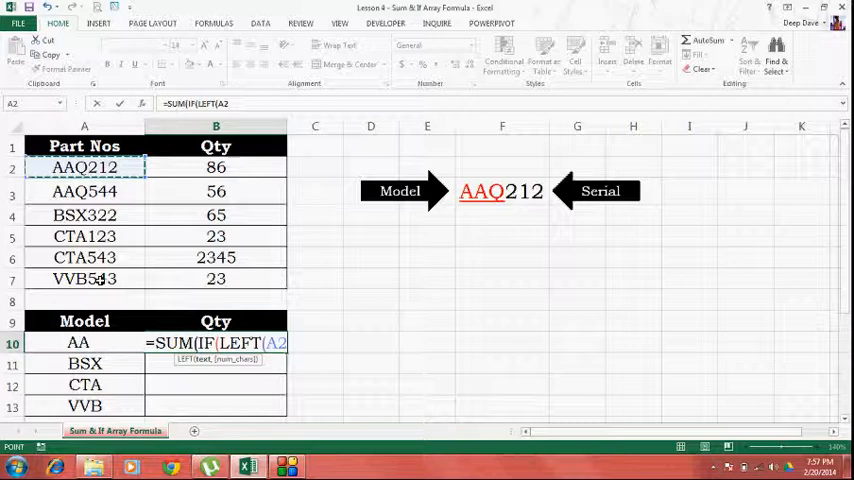
left_click_drag(84, 167, 84, 278)
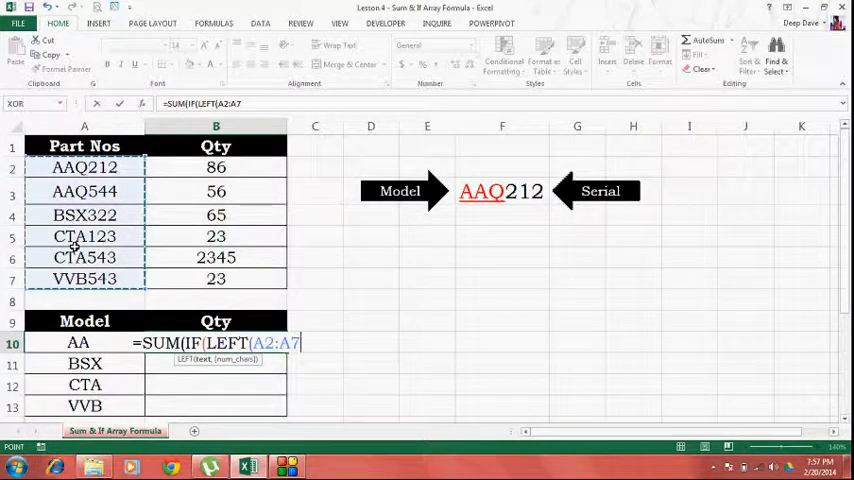
key("f4")
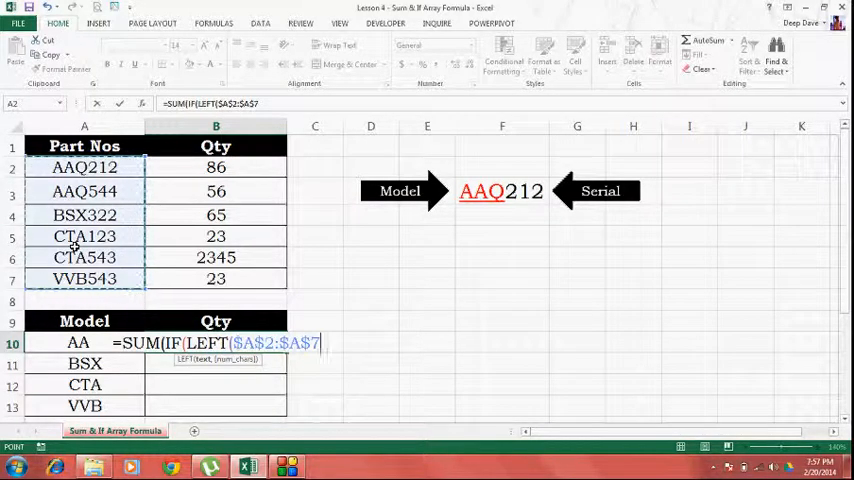
type(",3")
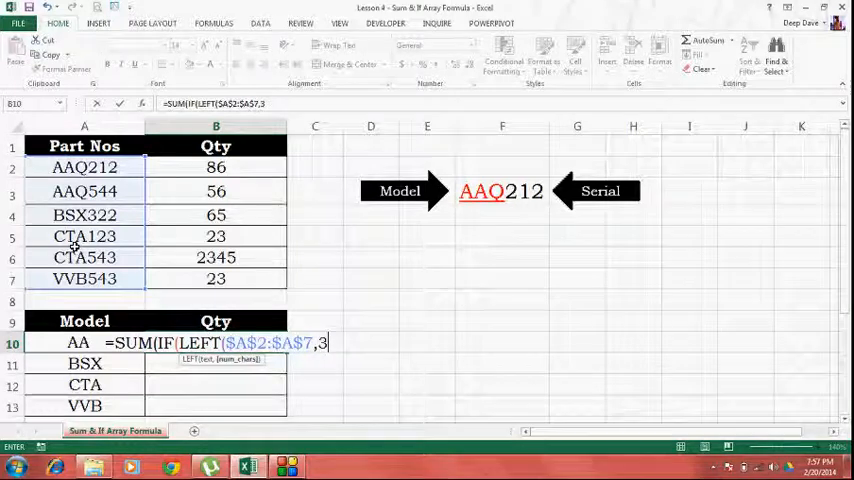
type(")=A10")
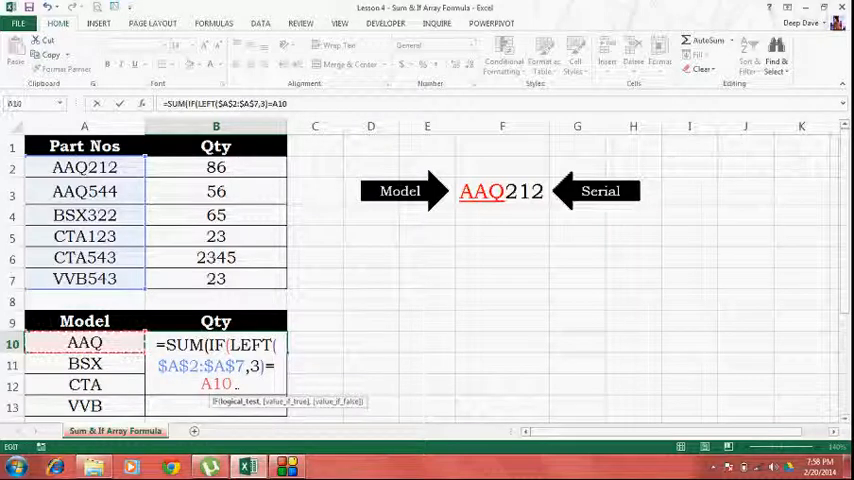
- Add quantities B2:B7 as value_if_true with FALSE otherwise, closing the brackets
type(",")
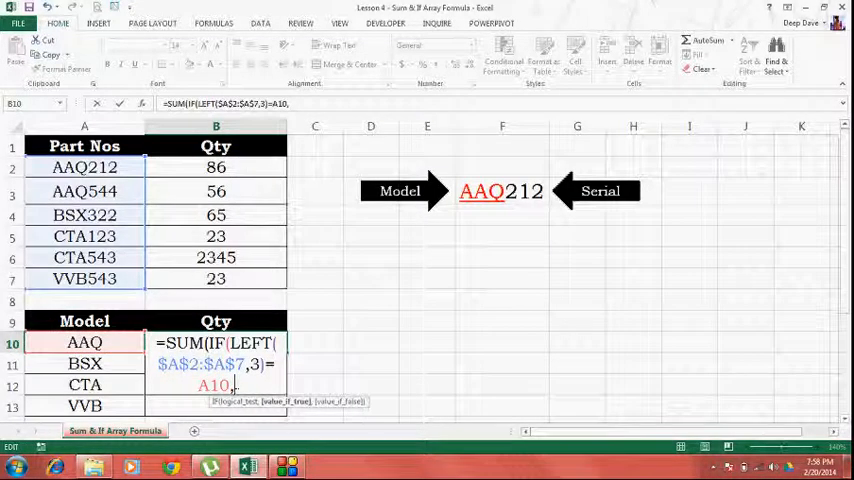
left_click(216, 167)
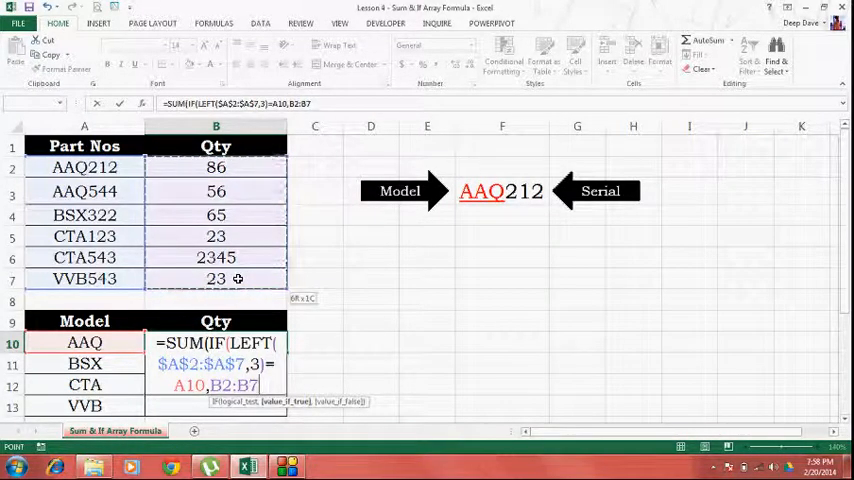
left_click(216, 167)
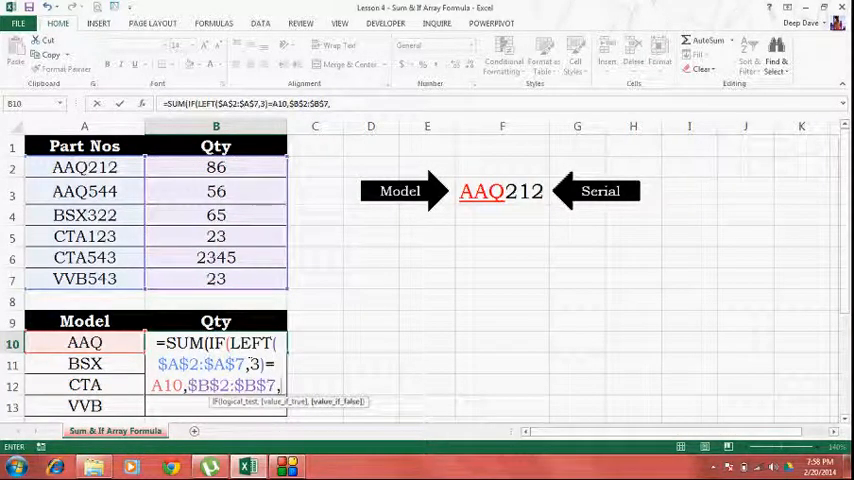
type("f")
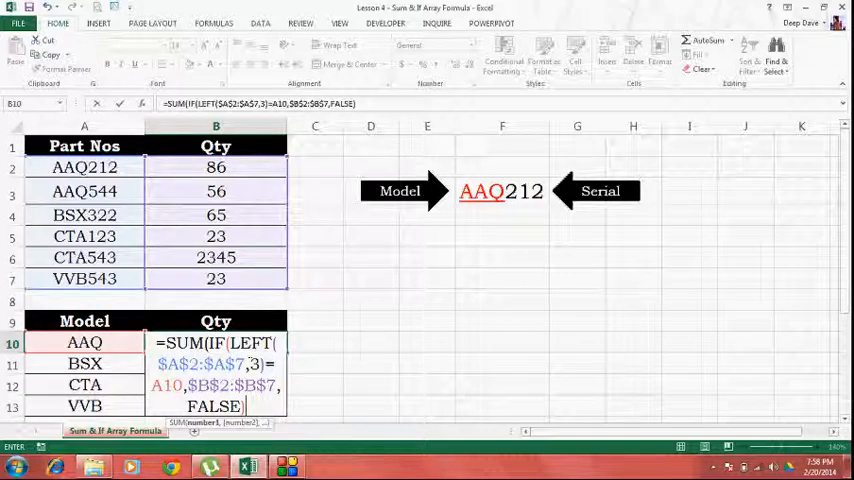
type(")}")
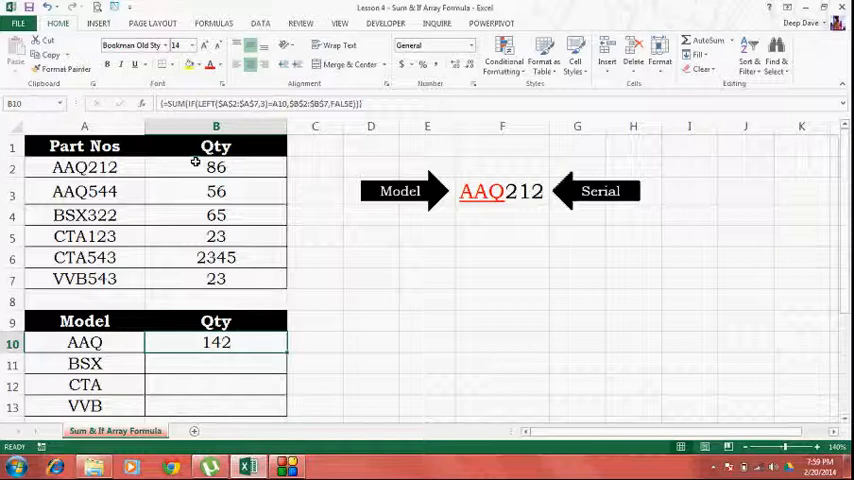
- Select the AAQ quantities 86 and 56 to confirm the 142 total
left_click(216, 167)
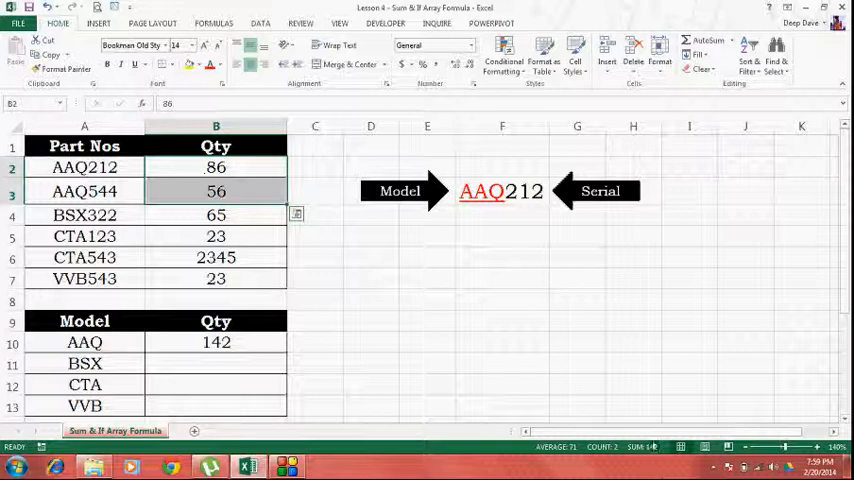
- Fill B10's formula down to B13 and check totals BSX 65, CTA 2368, VVB 23
left_click(216, 342)
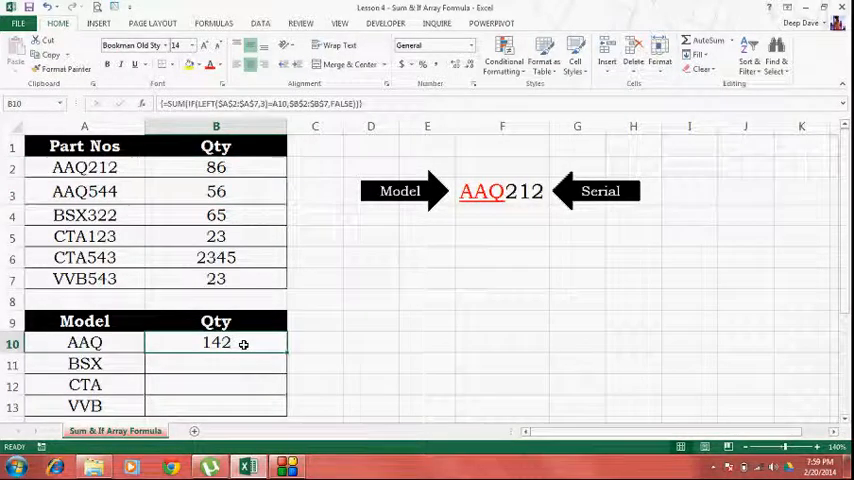
mouse_move(256, 361)
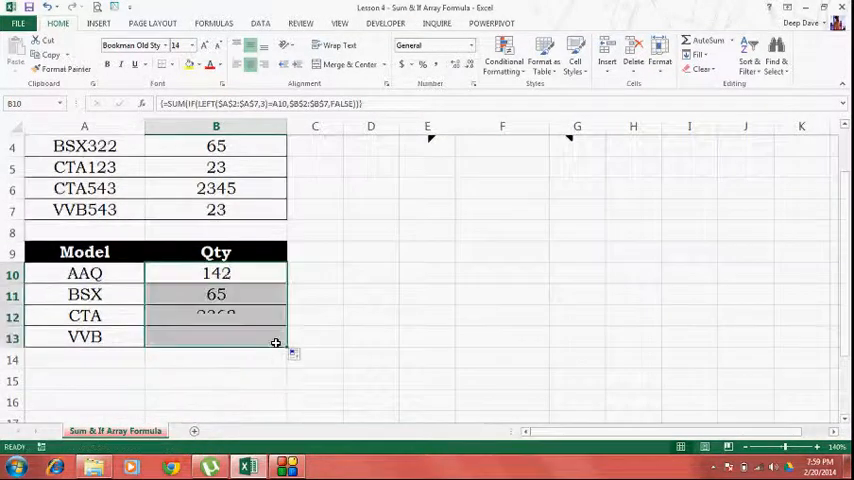
scroll("up", 3)
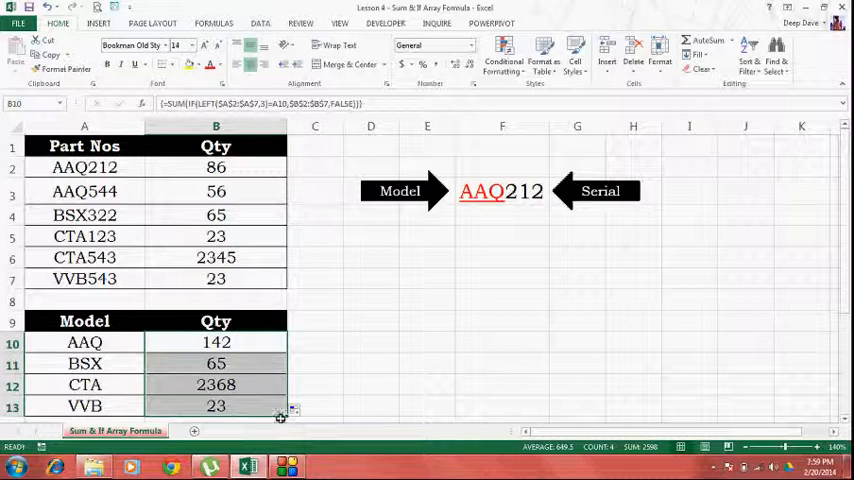
mouse_move(251, 347)
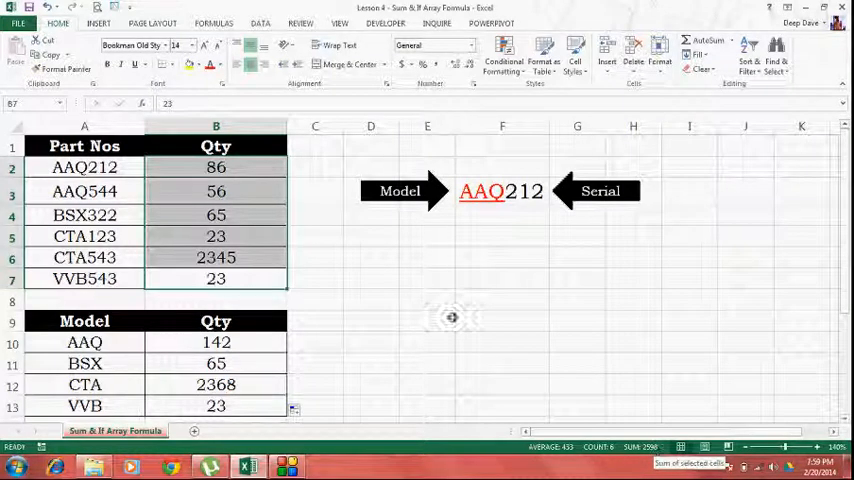
left_click(84, 146)
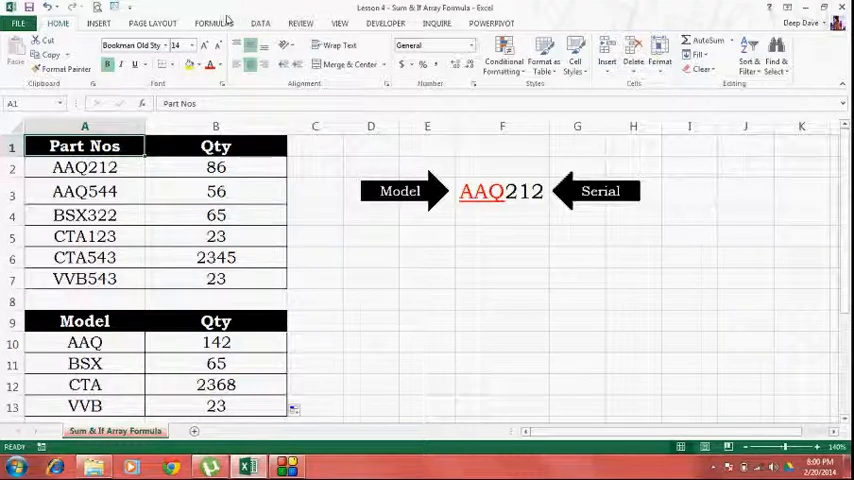
left_click(370, 236)
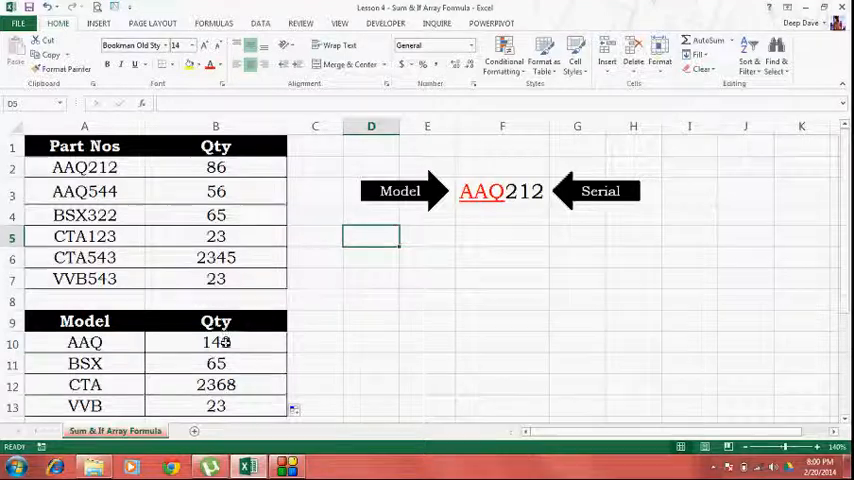
left_click(216, 342)
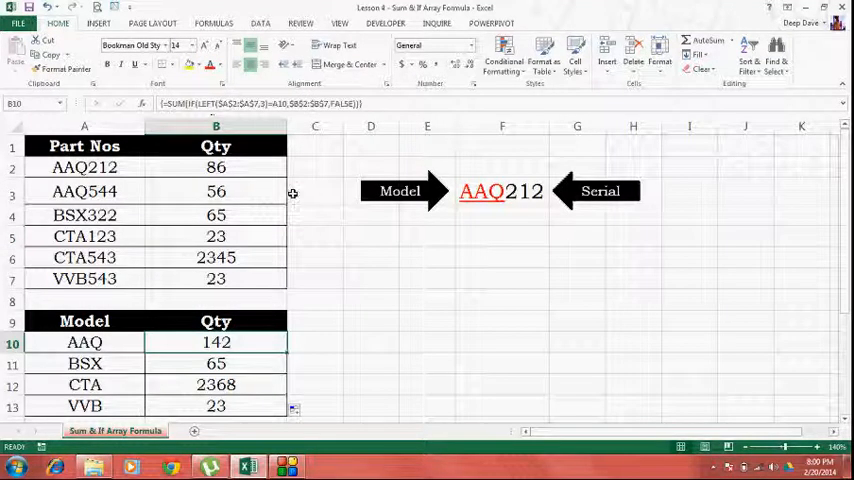
left_click(371, 236)
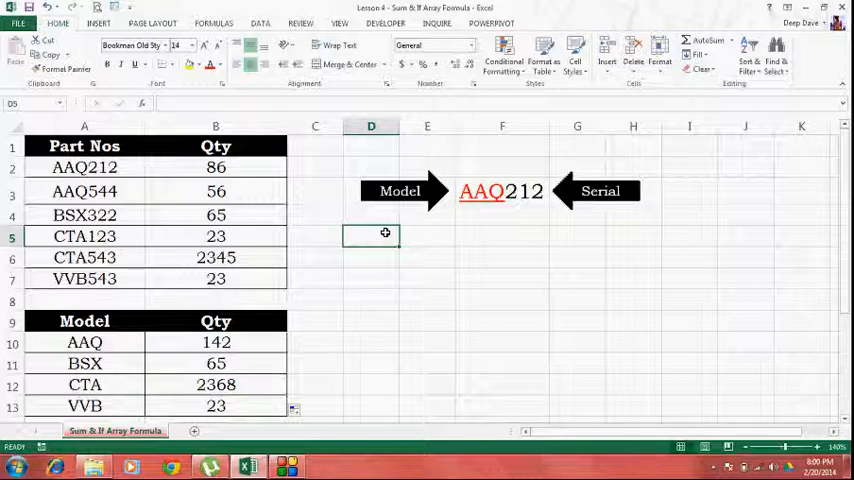
left_click(216, 342)
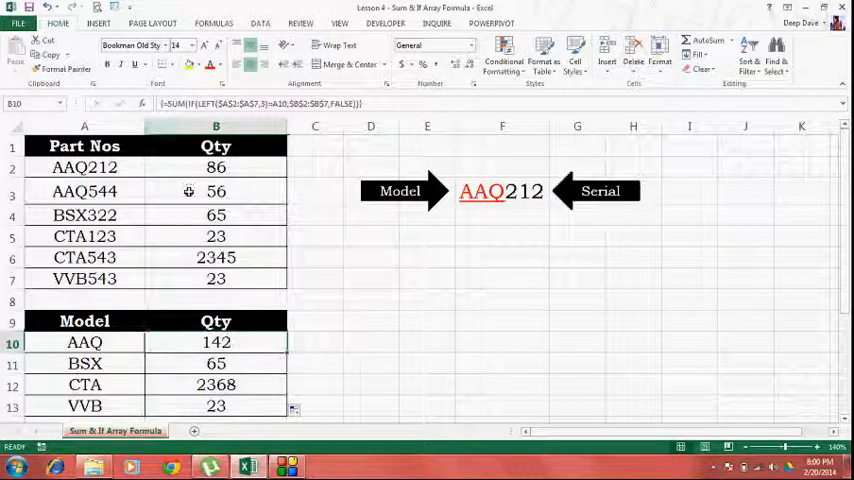
mouse_move(216, 126)
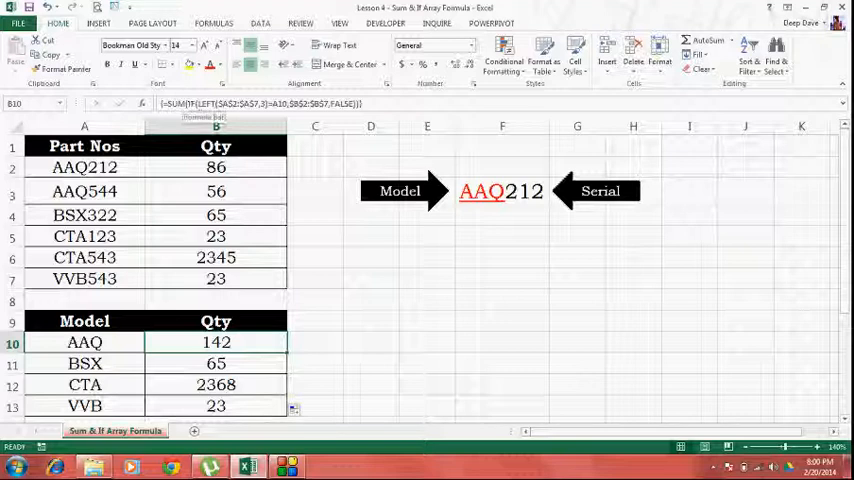
left_click(84, 146)
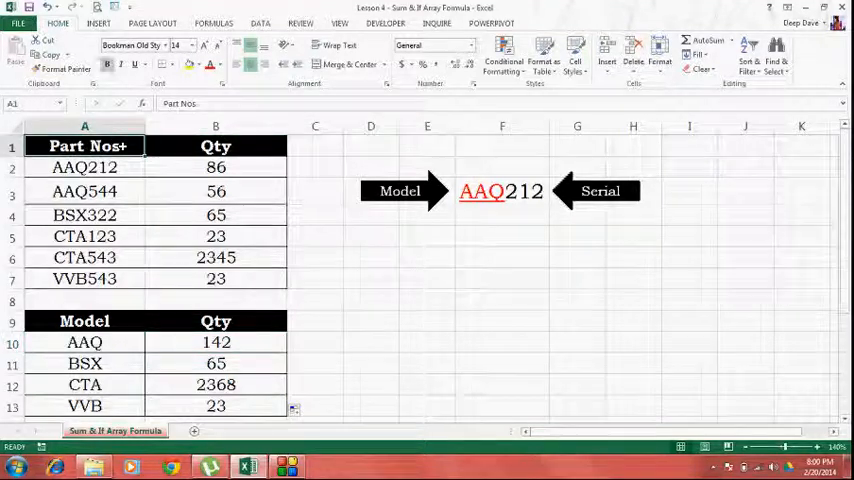